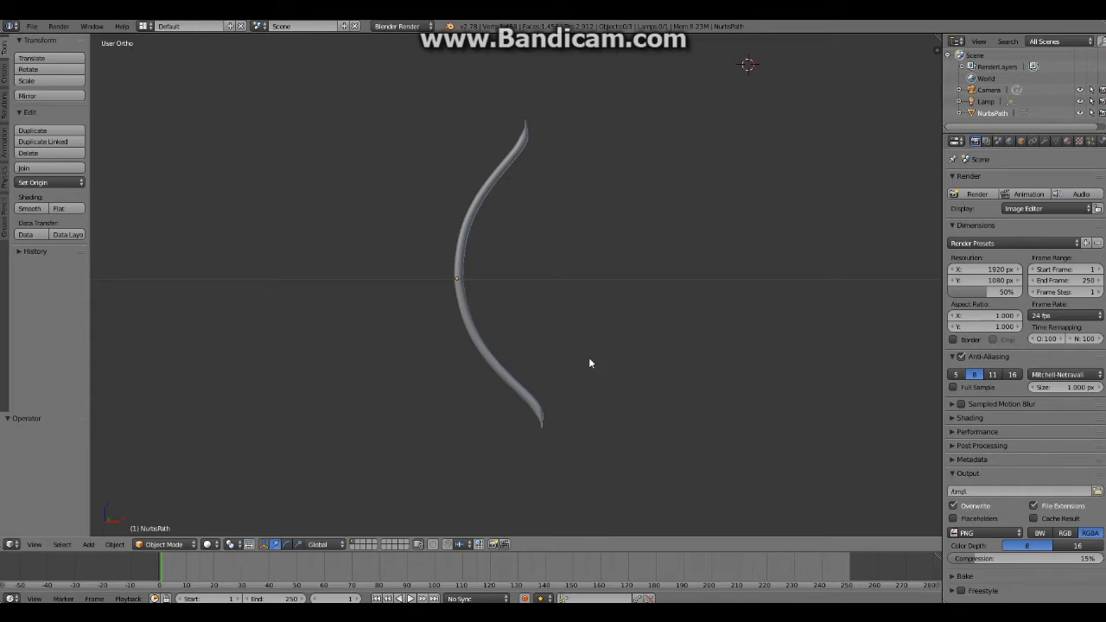
{"action": "mouse_move", "coordinate": [368, 339]}
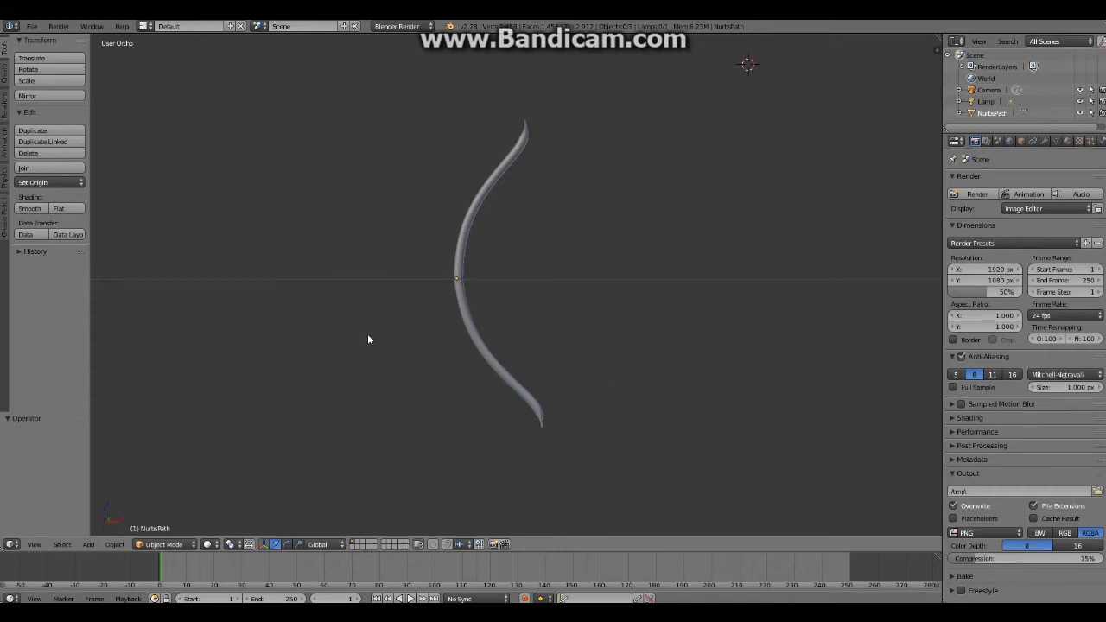
{"action": "mouse_move", "coordinate": [364, 451]}
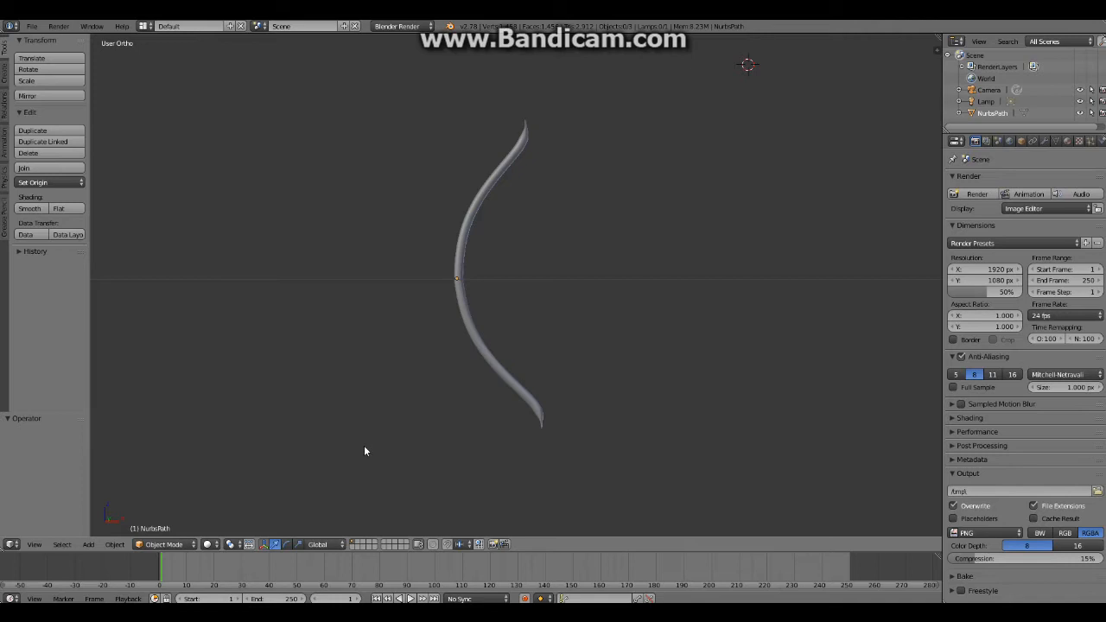
{"action": "mouse_move", "coordinate": [401, 351]}
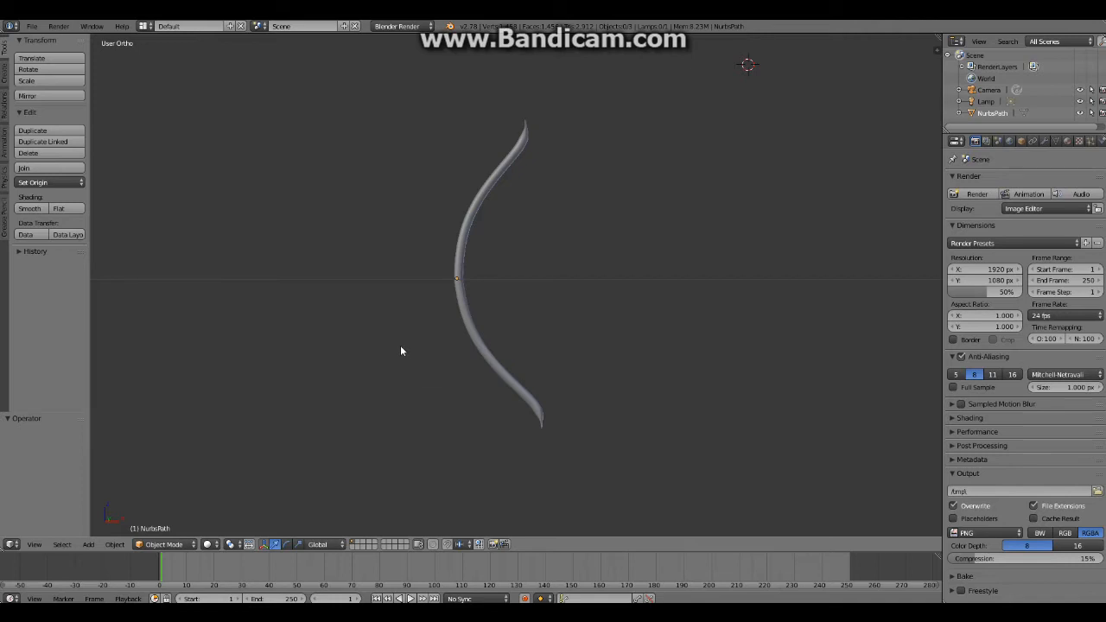
{"action": "mouse_move", "coordinate": [415, 339]}
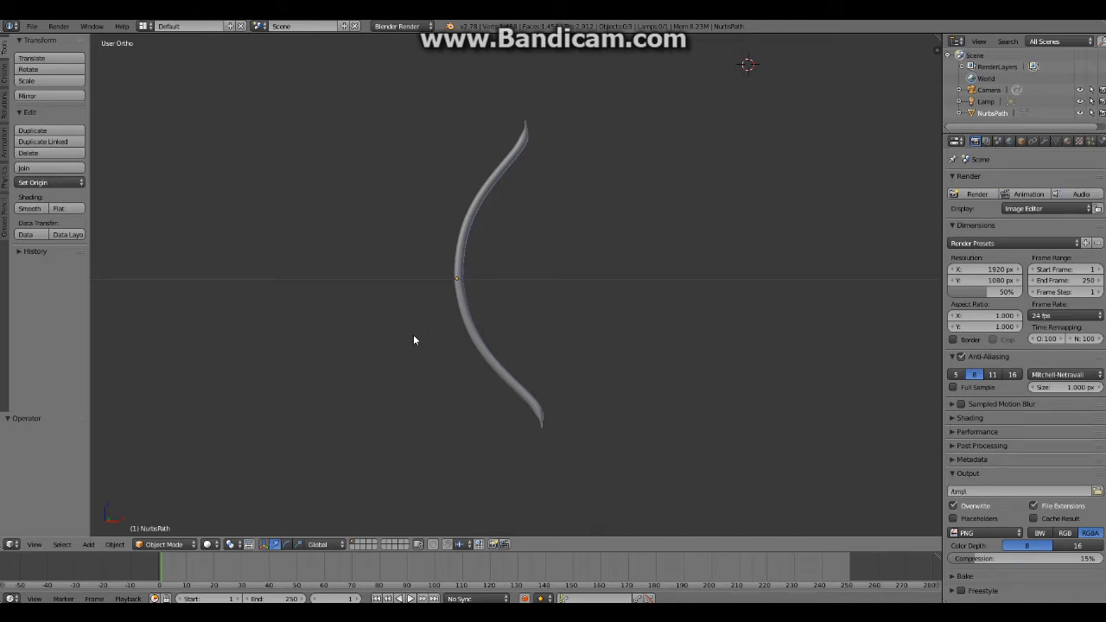
{"action": "mouse_move", "coordinate": [362, 235]}
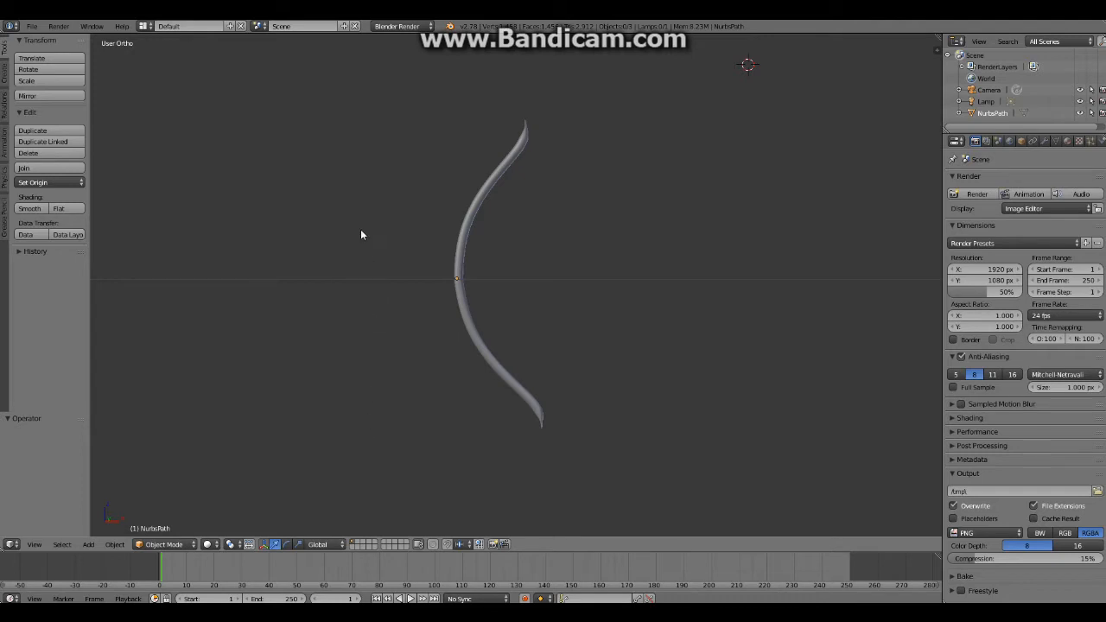
{"action": "mouse_move", "coordinate": [373, 235]}
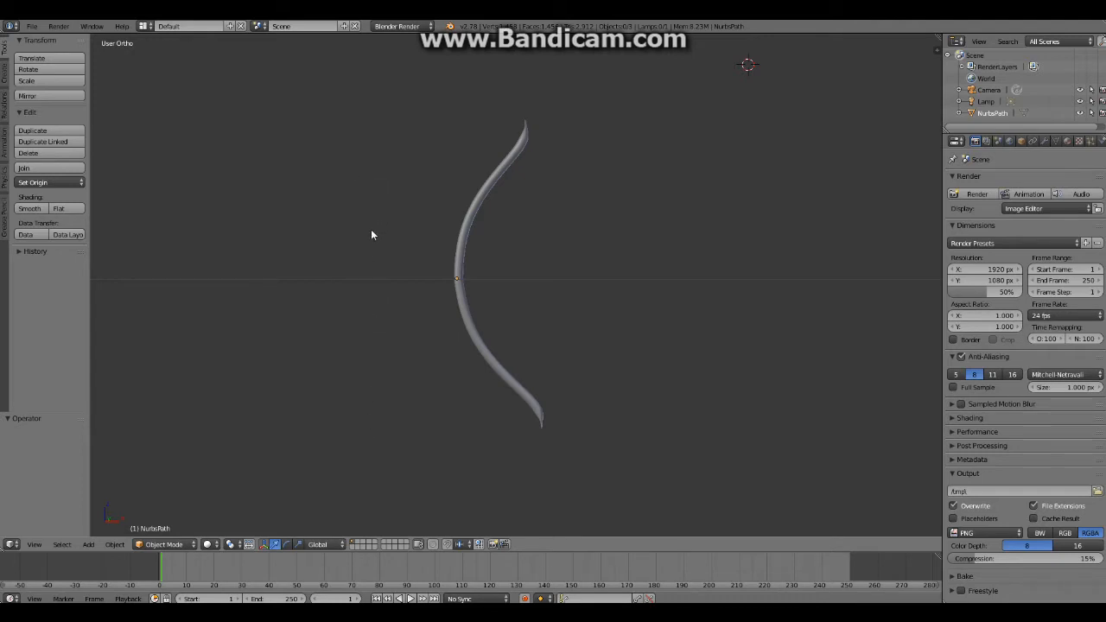
{"action": "mouse_move", "coordinate": [450, 78]}
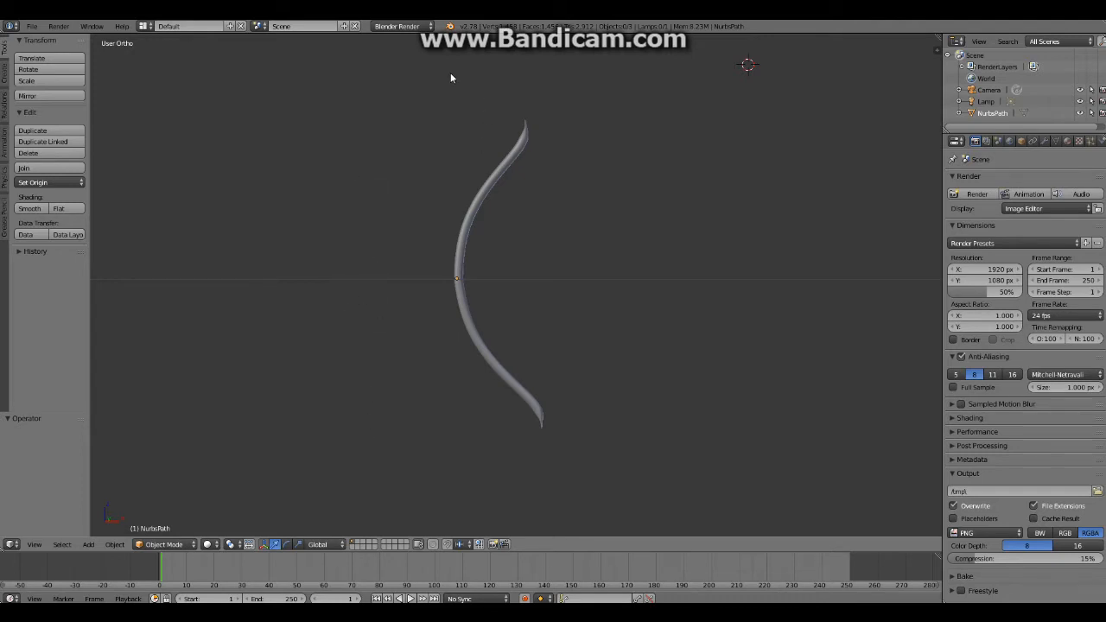
{"action": "mouse_move", "coordinate": [394, 293]}
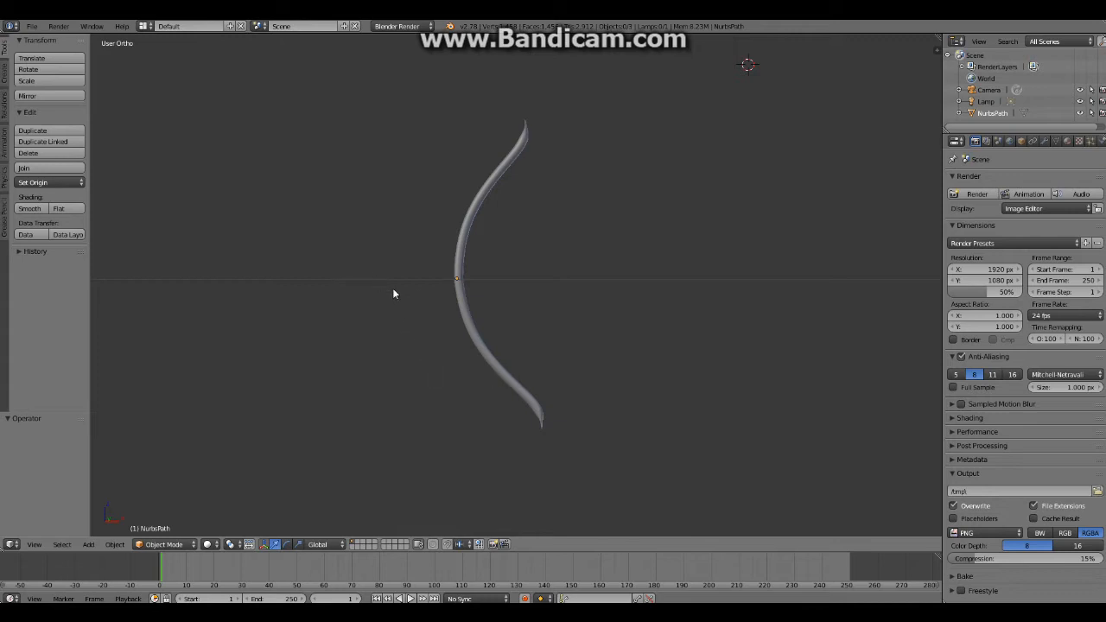
{"action": "mouse_move", "coordinate": [387, 242]}
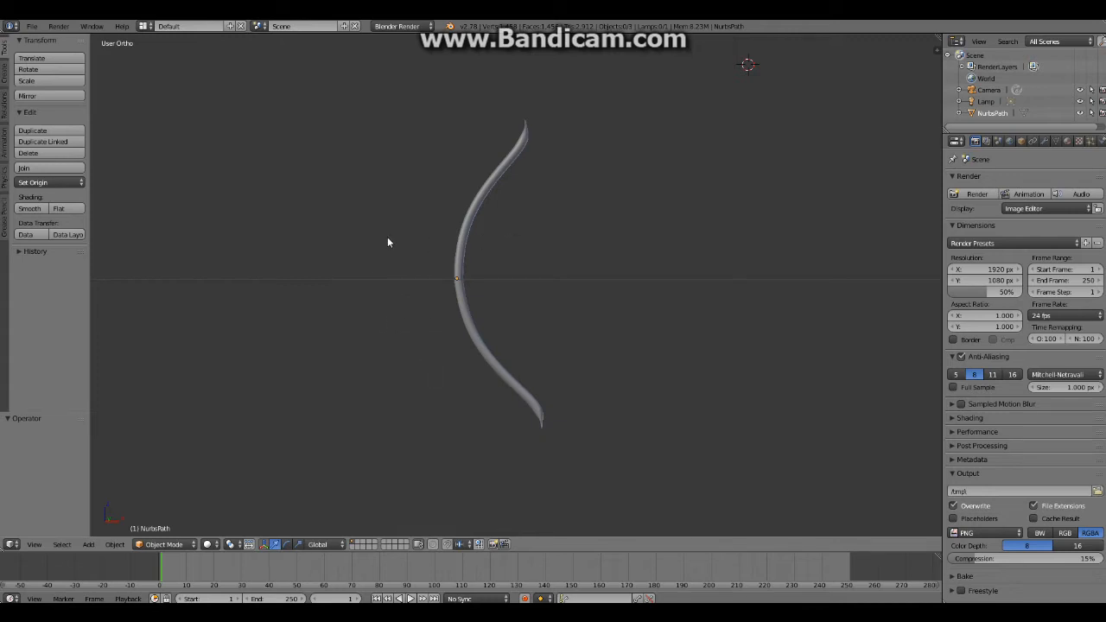
{"action": "mouse_move", "coordinate": [484, 327]}
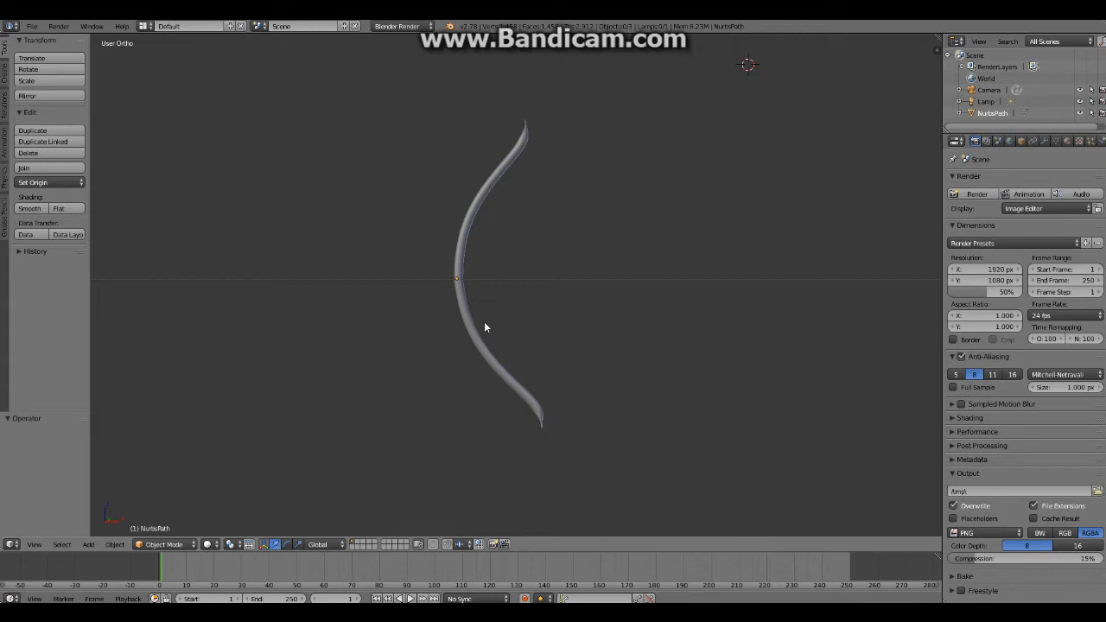
{"action": "mouse_move", "coordinate": [491, 315]}
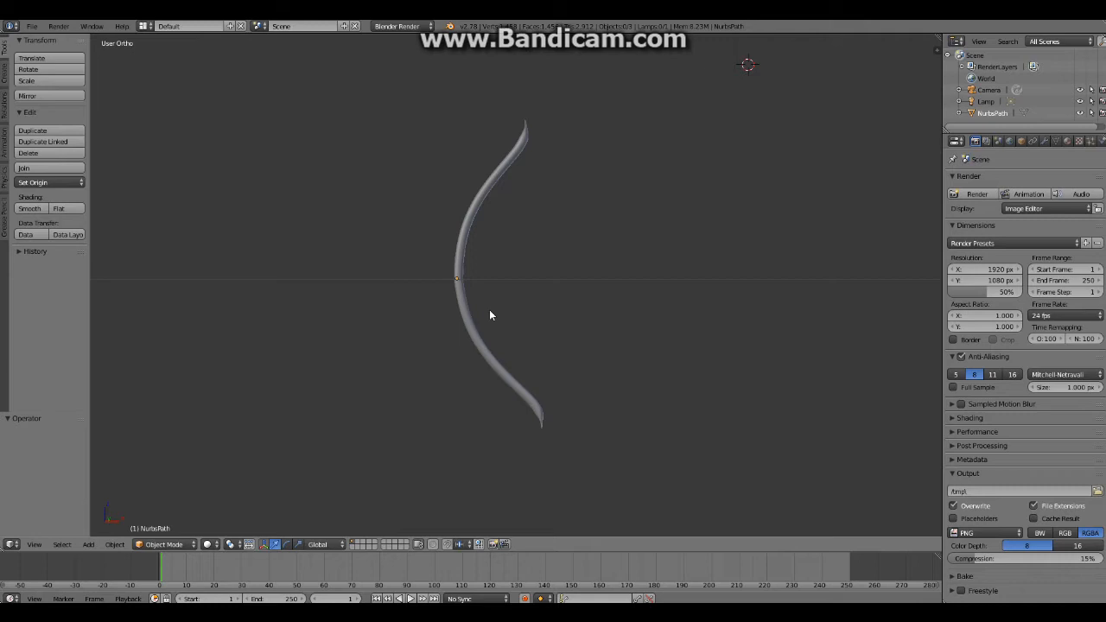
{"action": "mouse_move", "coordinate": [446, 518]}
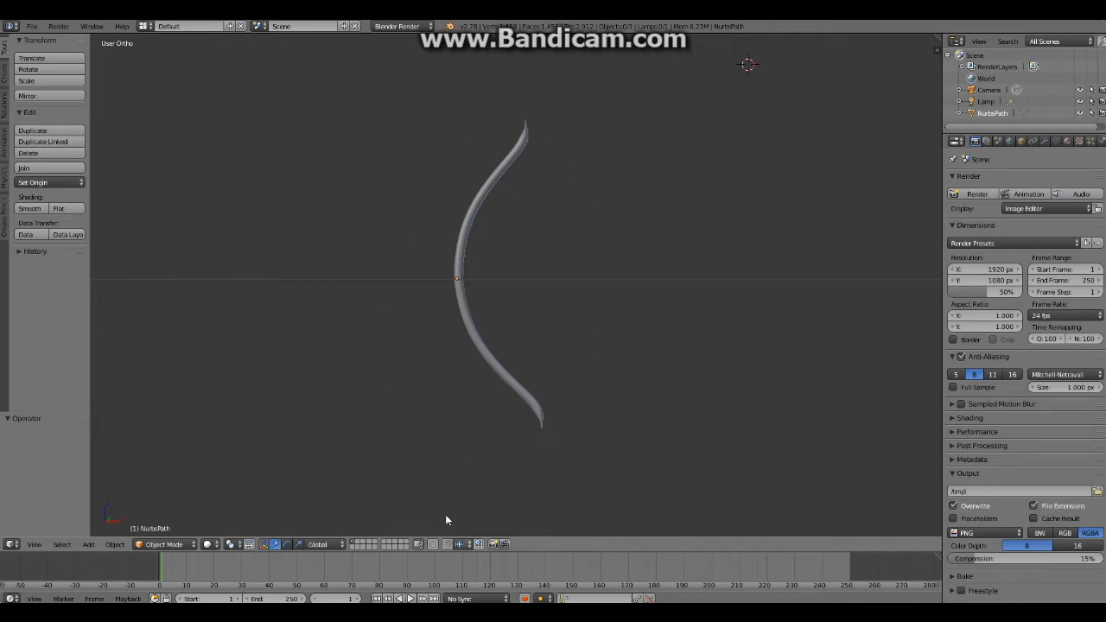
{"action": "mouse_move", "coordinate": [511, 166]}
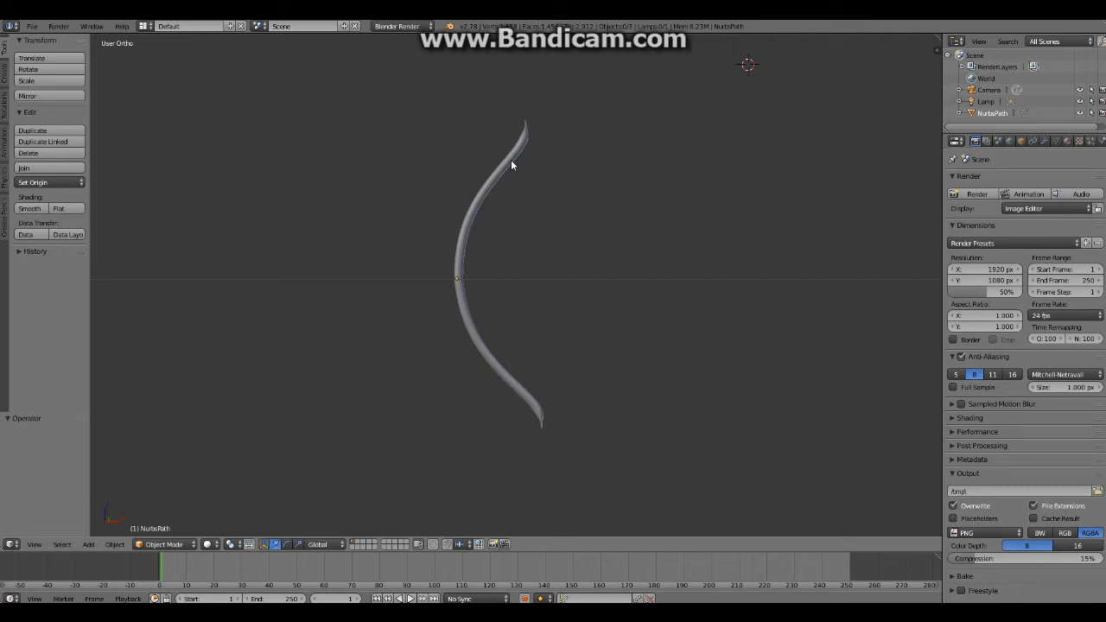
{"action": "mouse_move", "coordinate": [399, 188]}
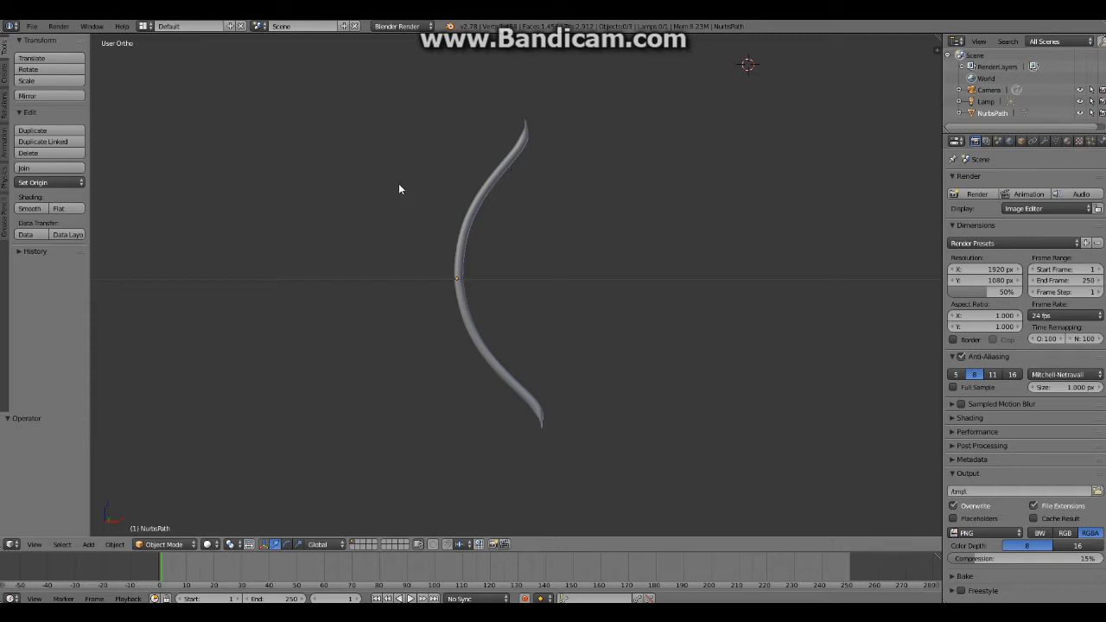
{"action": "mouse_move", "coordinate": [490, 287]}
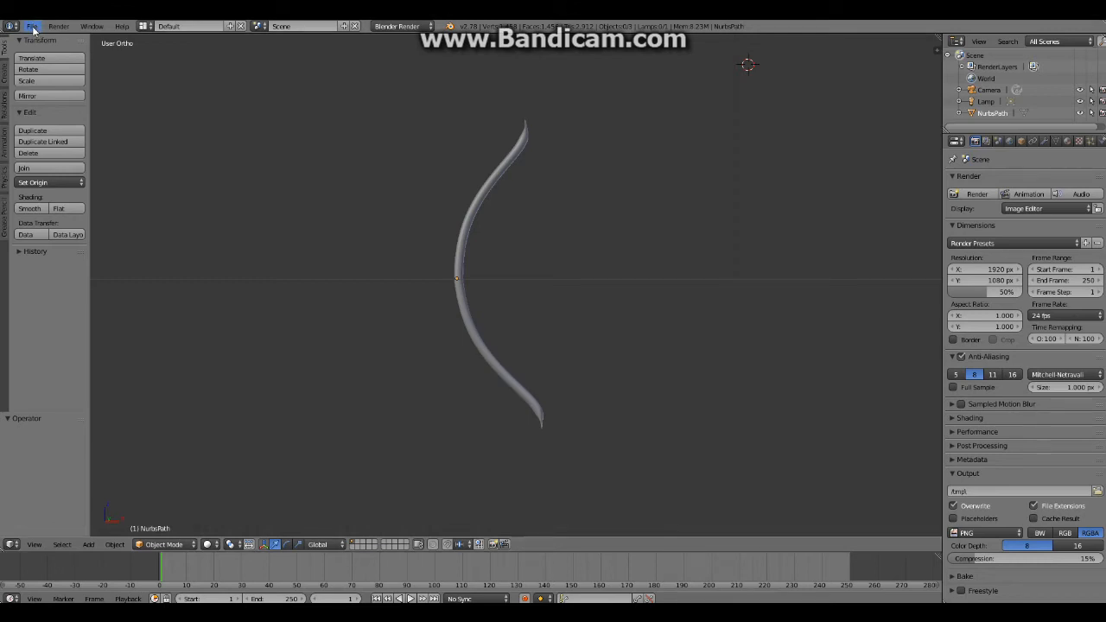
Export the bow from Blender as a Wavefront OBJ named bow.obj in the Blender Objects folder.
{"action": "left_click", "coordinate": [31, 26]}
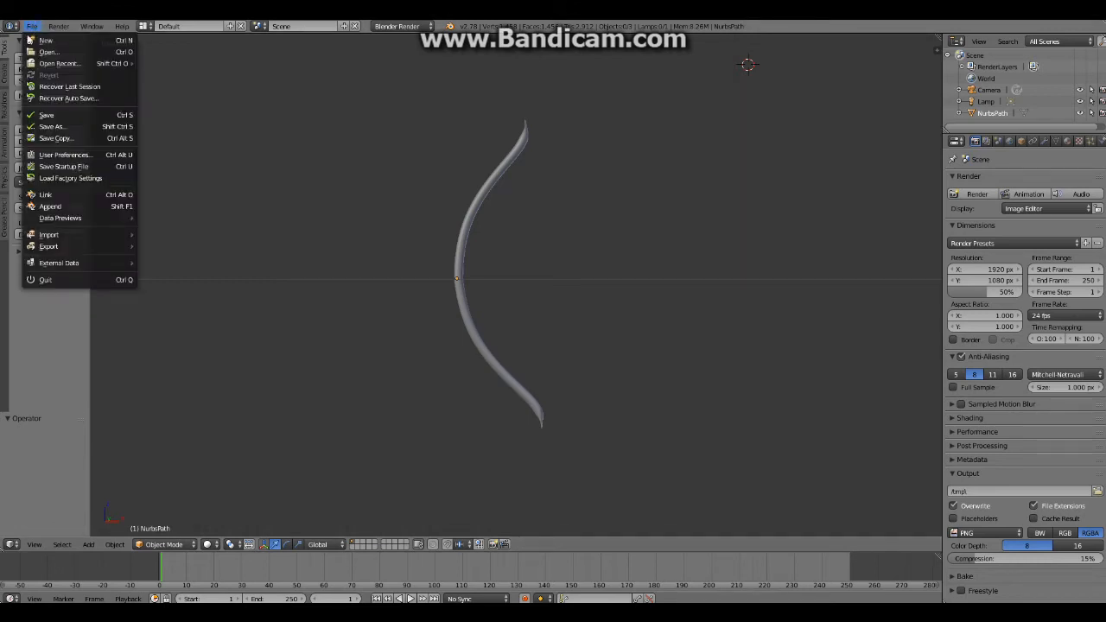
{"action": "mouse_move", "coordinate": [48, 245]}
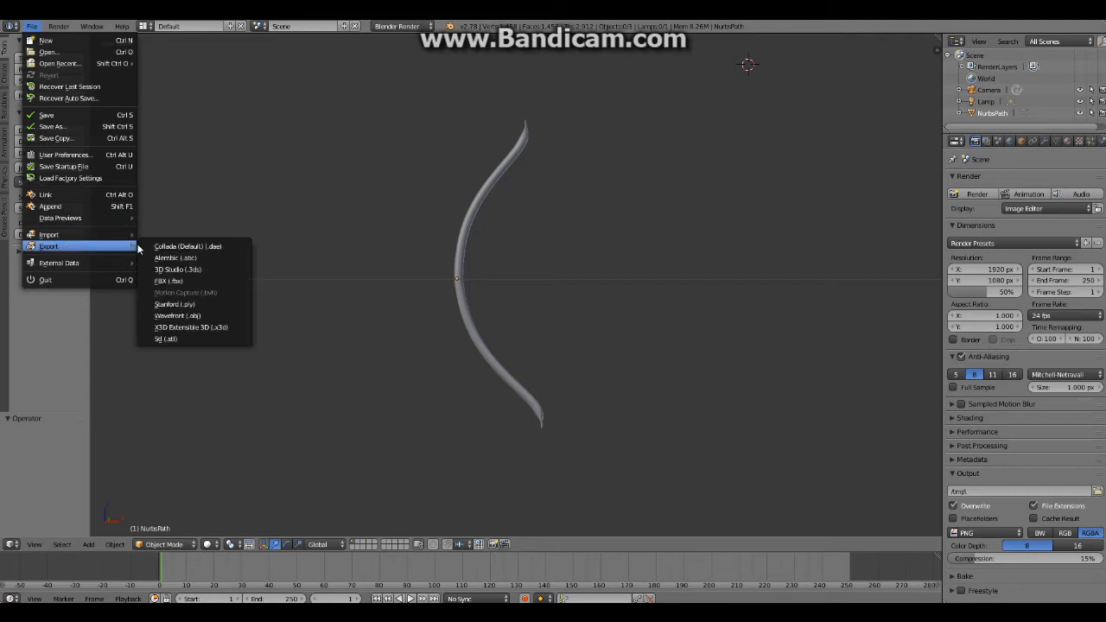
{"action": "mouse_move", "coordinate": [176, 314]}
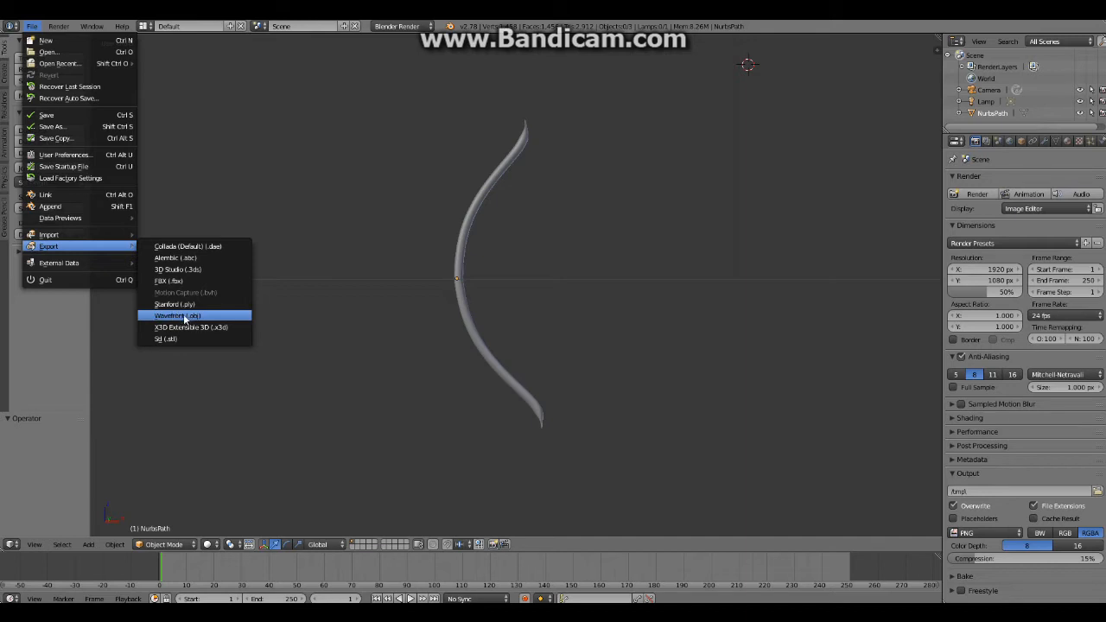
{"action": "left_click", "coordinate": [176, 315]}
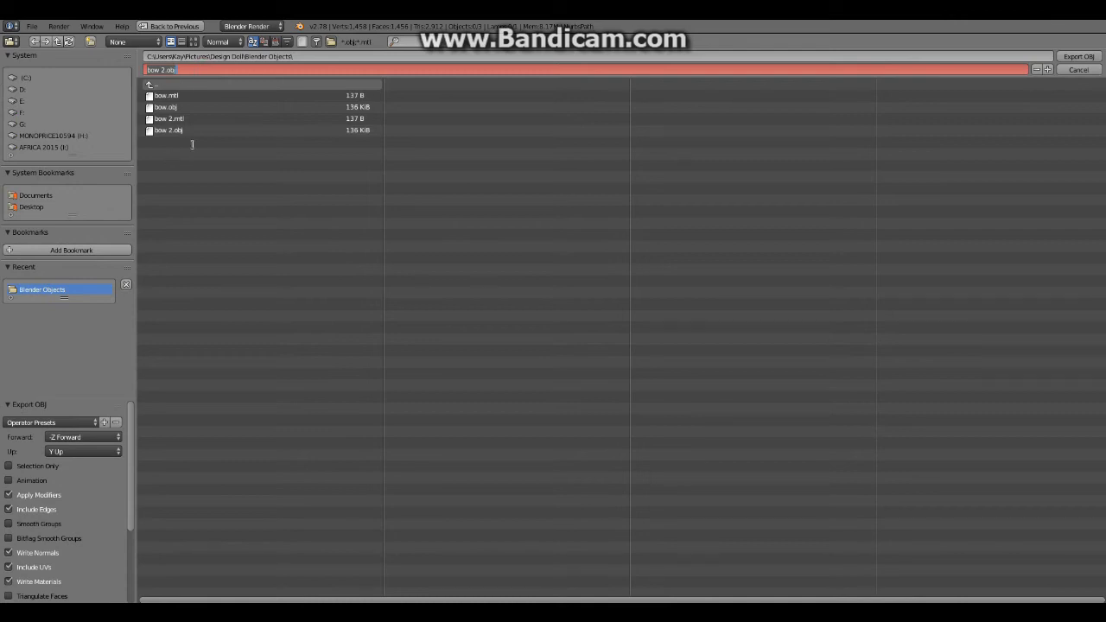
{"action": "mouse_move", "coordinate": [235, 96]}
{"action": "type", "text": "bow"}
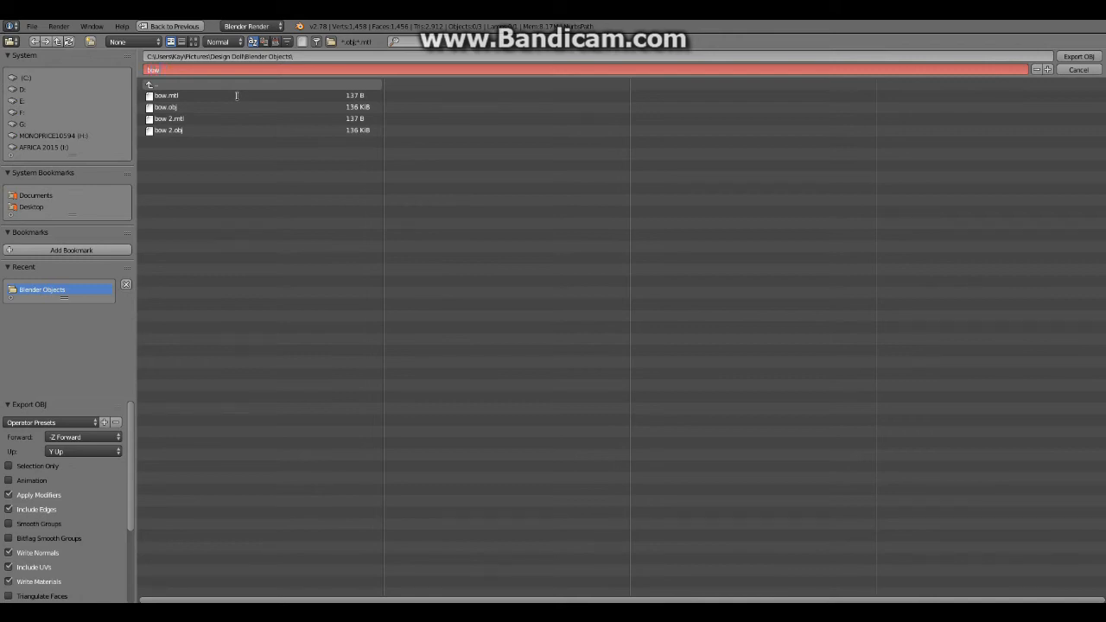
{"action": "left_click", "coordinate": [166, 107]}
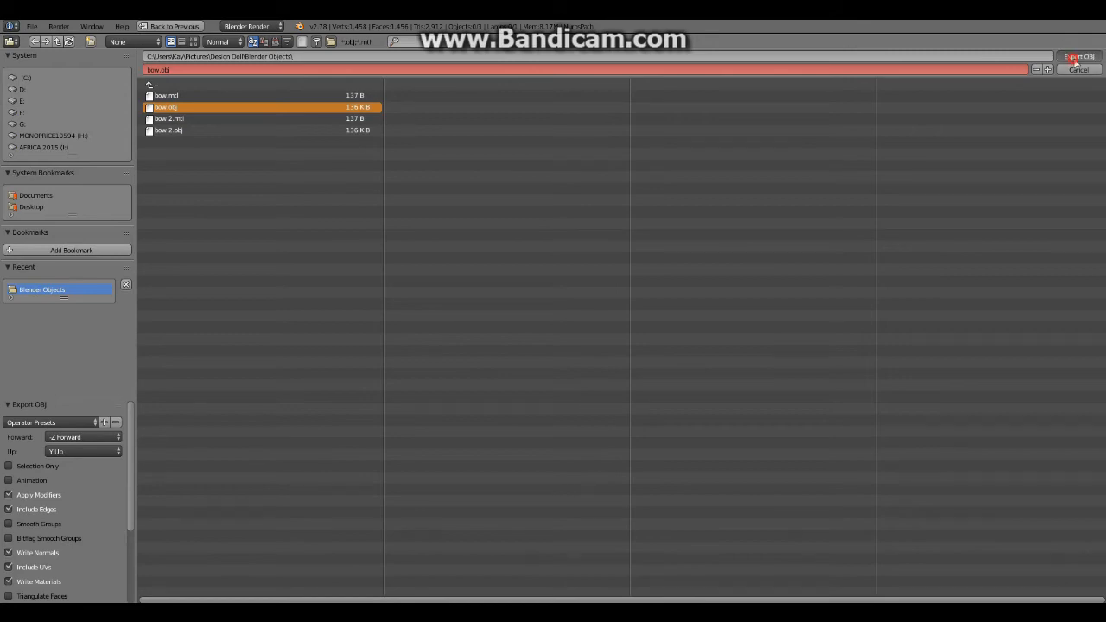
{"action": "left_click", "coordinate": [1079, 57]}
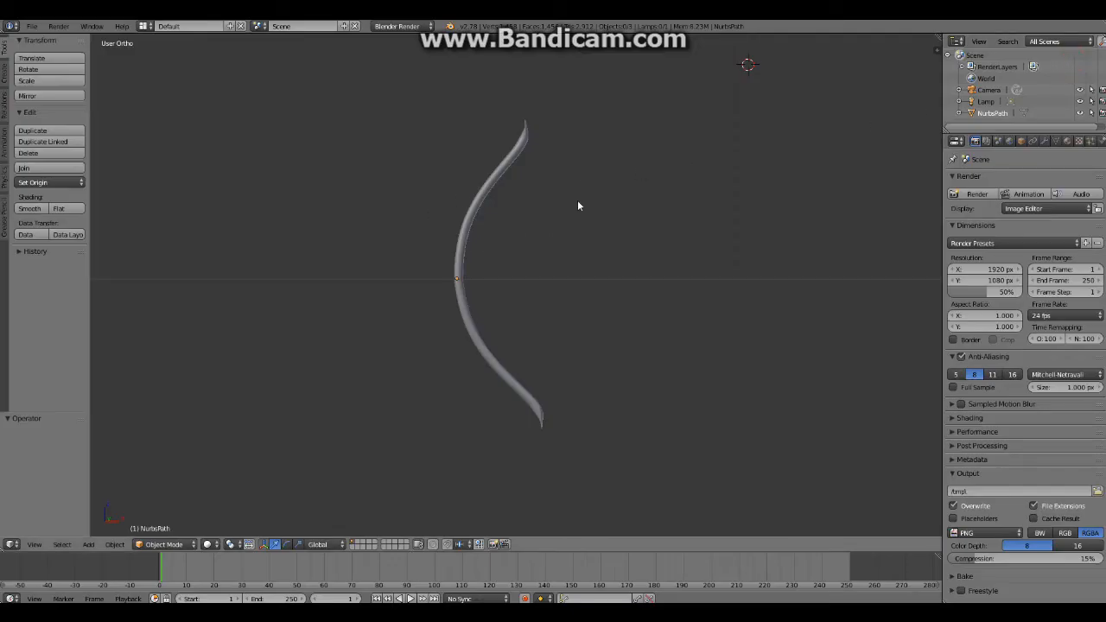
{"action": "mouse_move", "coordinate": [551, 508]}
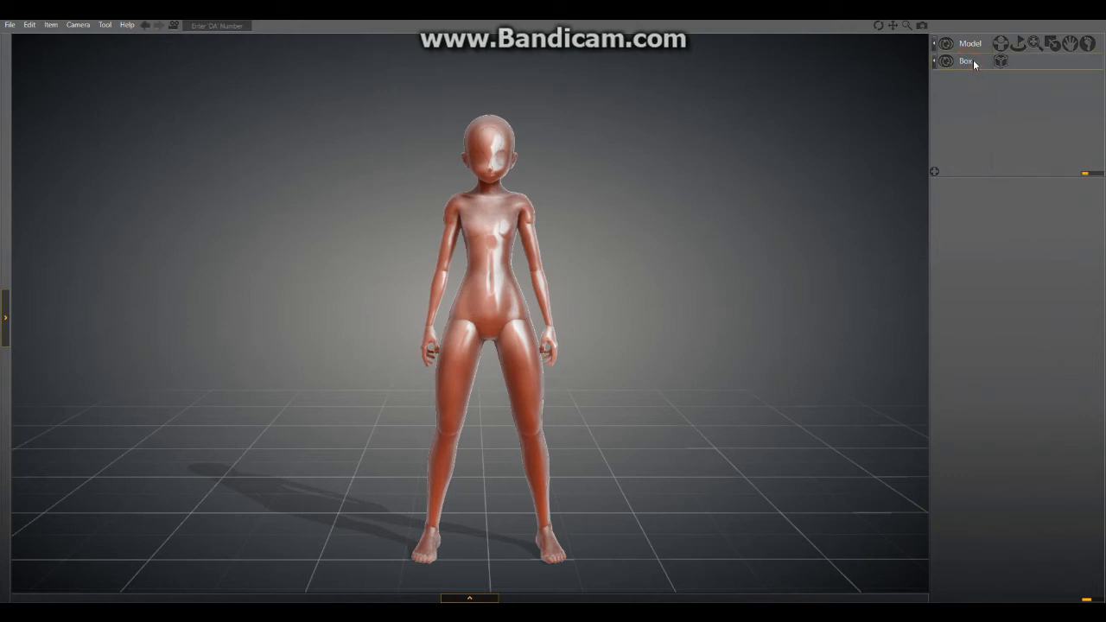
Add an ImportTag to the Box object and select it to show its mesh-import settings.
{"action": "left_click", "coordinate": [50, 24]}
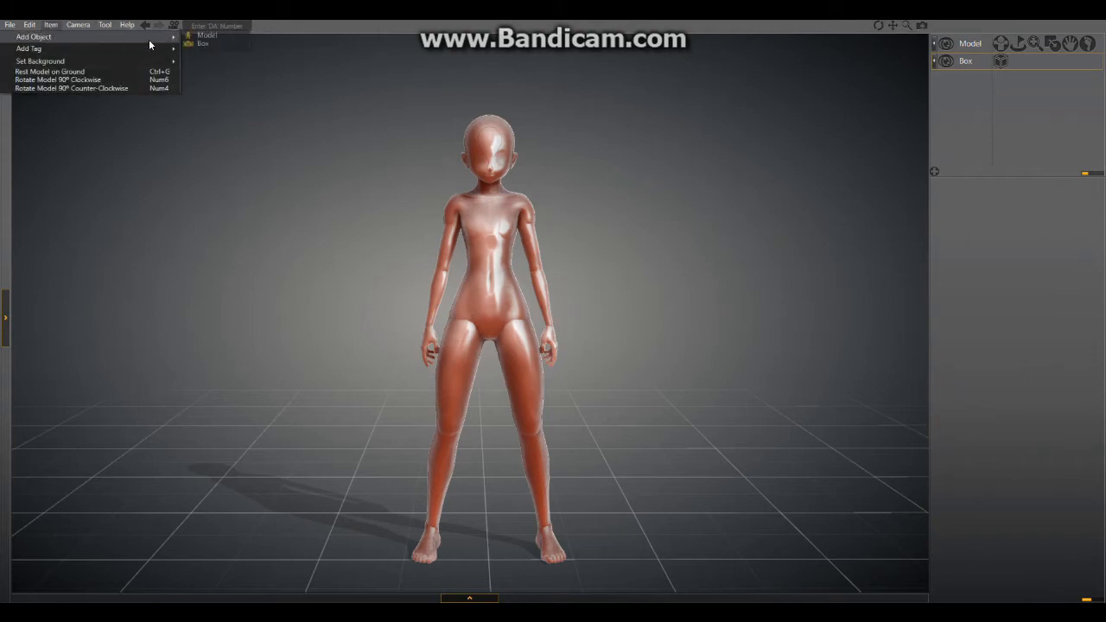
{"action": "mouse_move", "coordinate": [747, 113]}
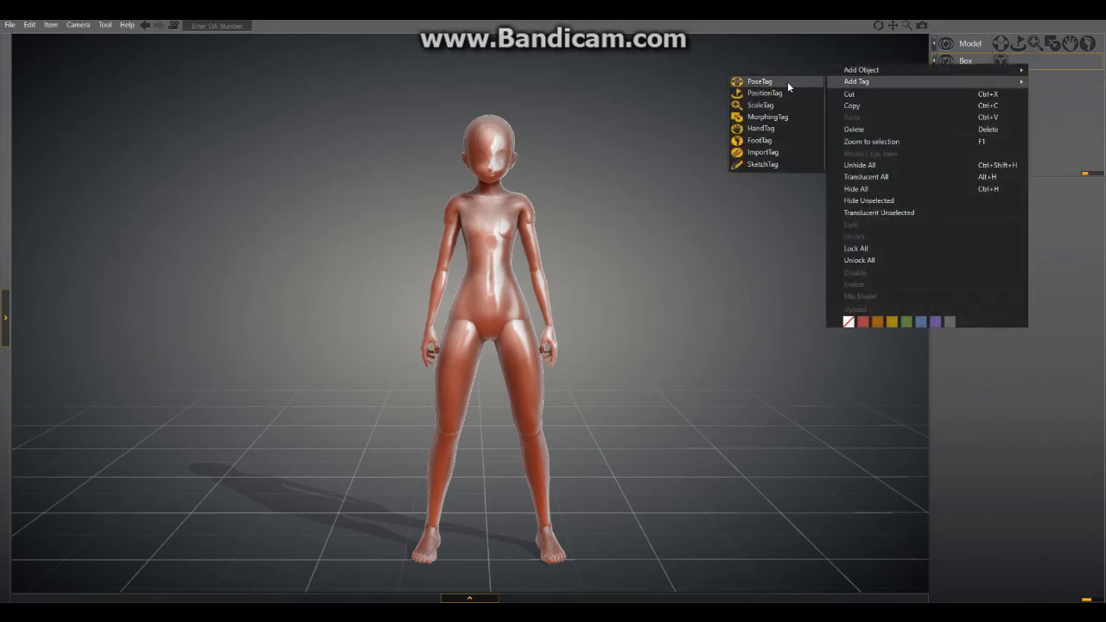
{"action": "left_click", "coordinate": [700, 373]}
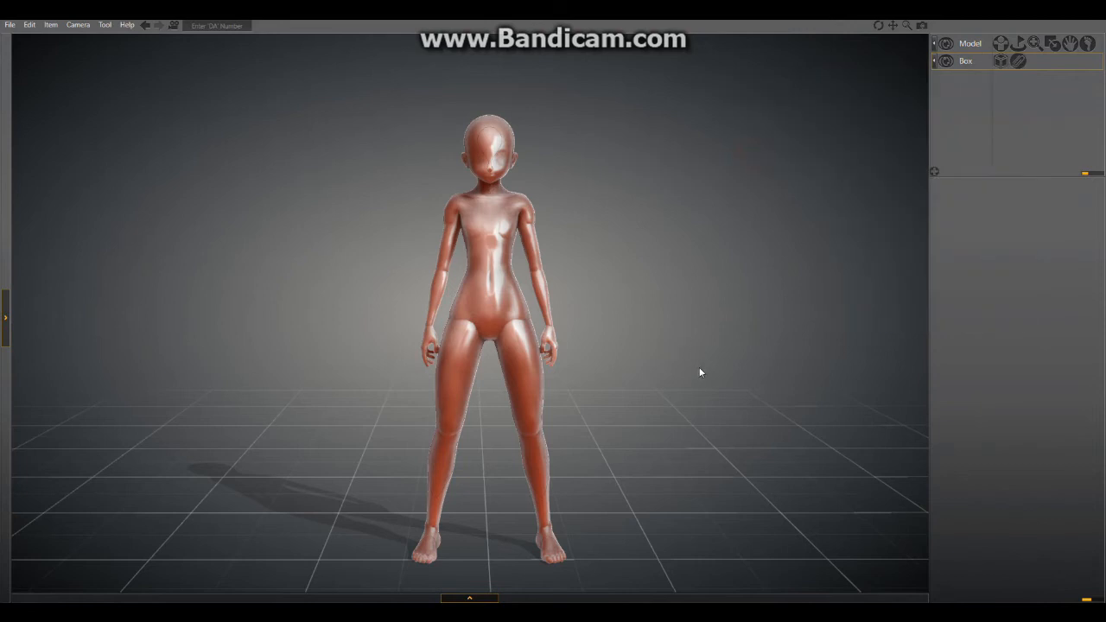
{"action": "left_click", "coordinate": [1018, 61]}
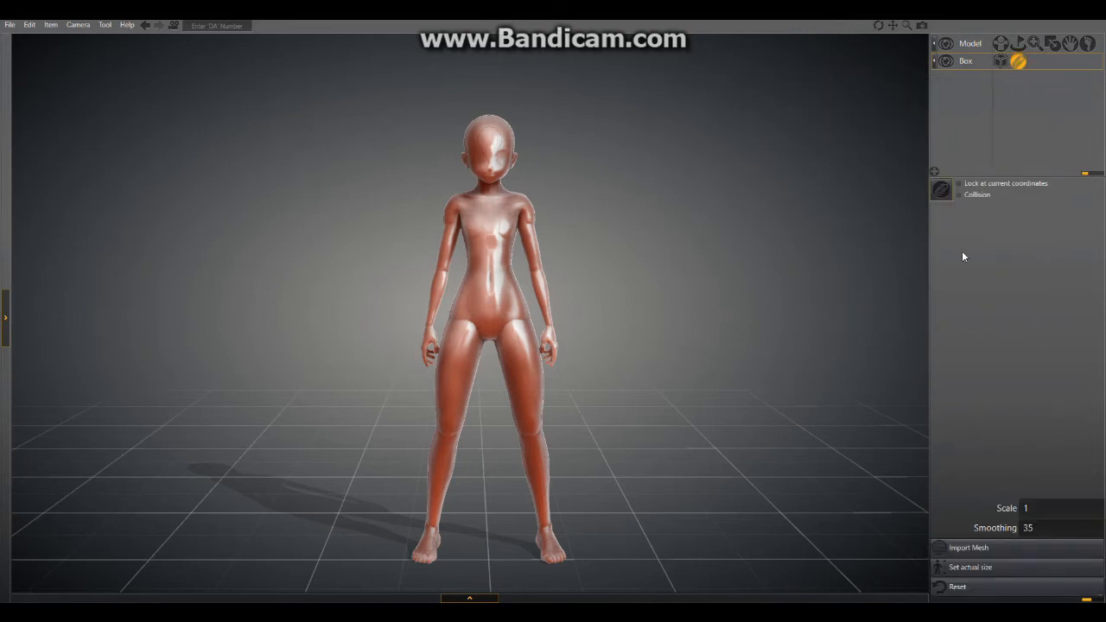
{"action": "mouse_move", "coordinate": [992, 481]}
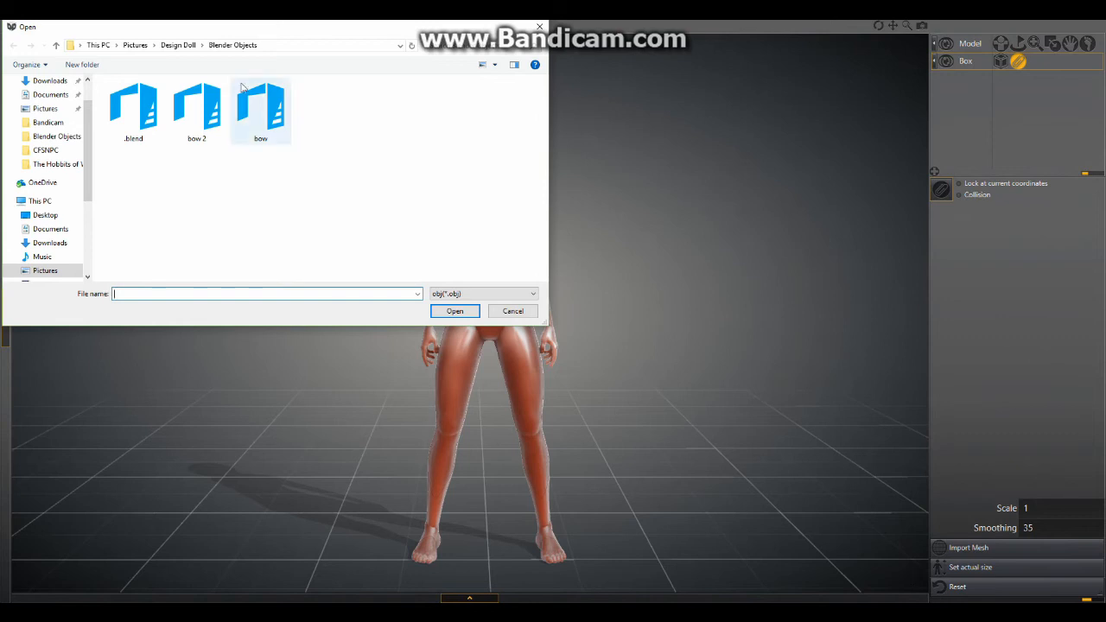
Pick bow.obj from the Blender Objects folder and load it for import.
{"action": "left_click", "coordinate": [259, 103]}
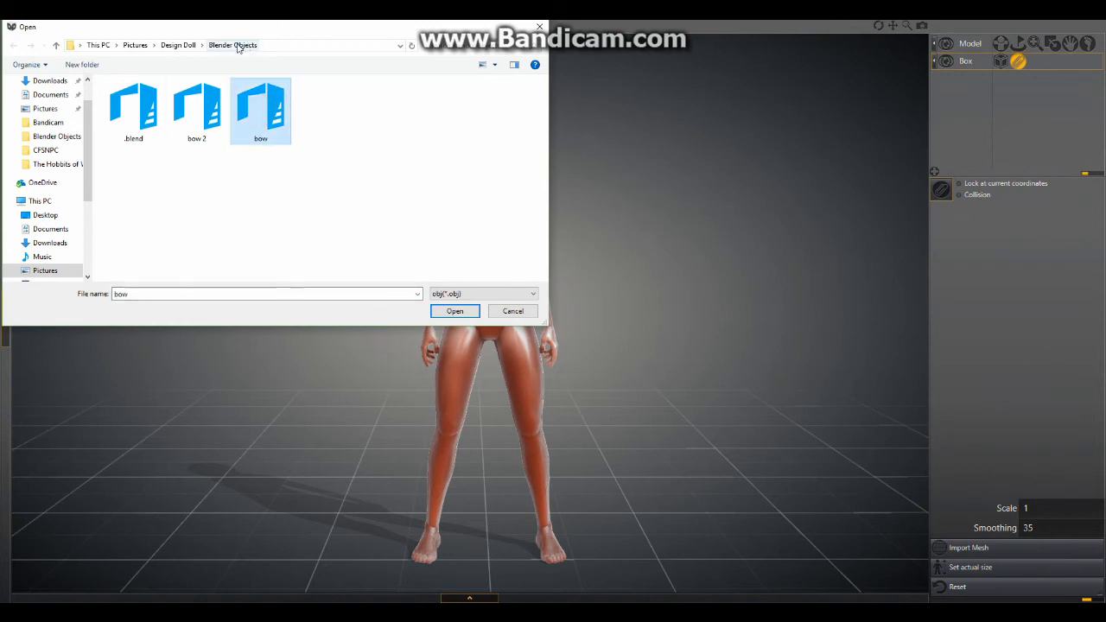
{"action": "left_click", "coordinate": [455, 311]}
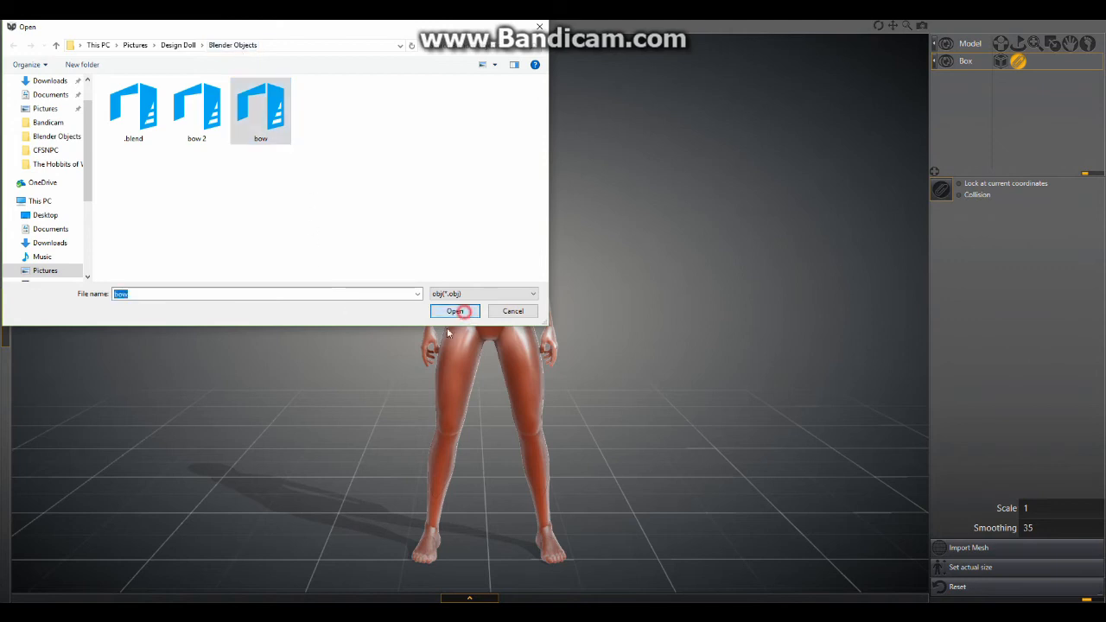
{"action": "left_click", "coordinate": [456, 311]}
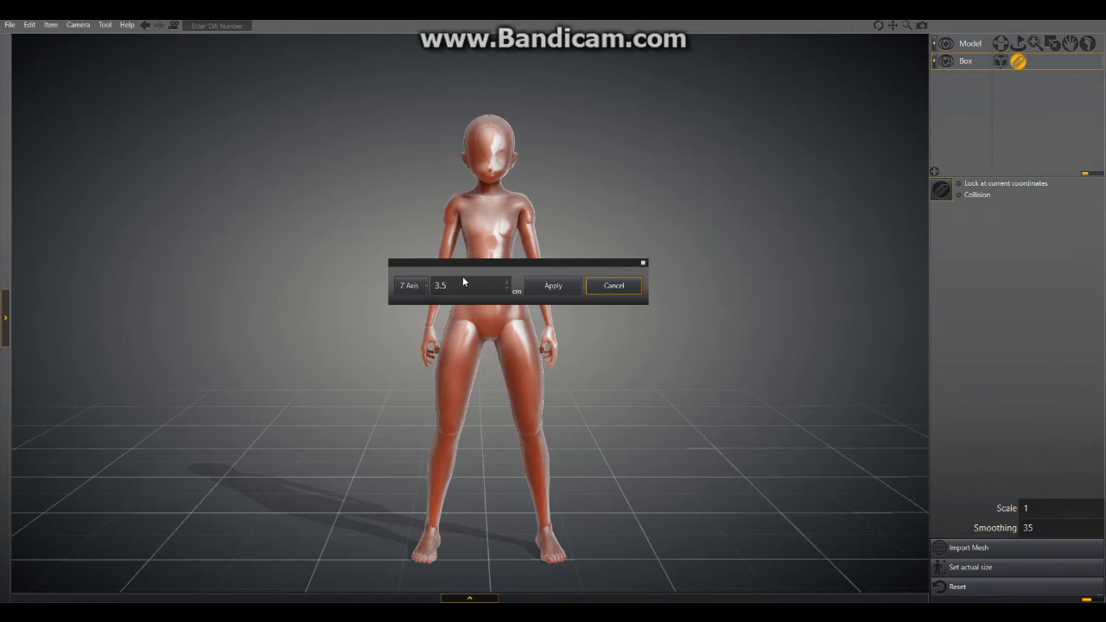
{"action": "mouse_move", "coordinate": [471, 294]}
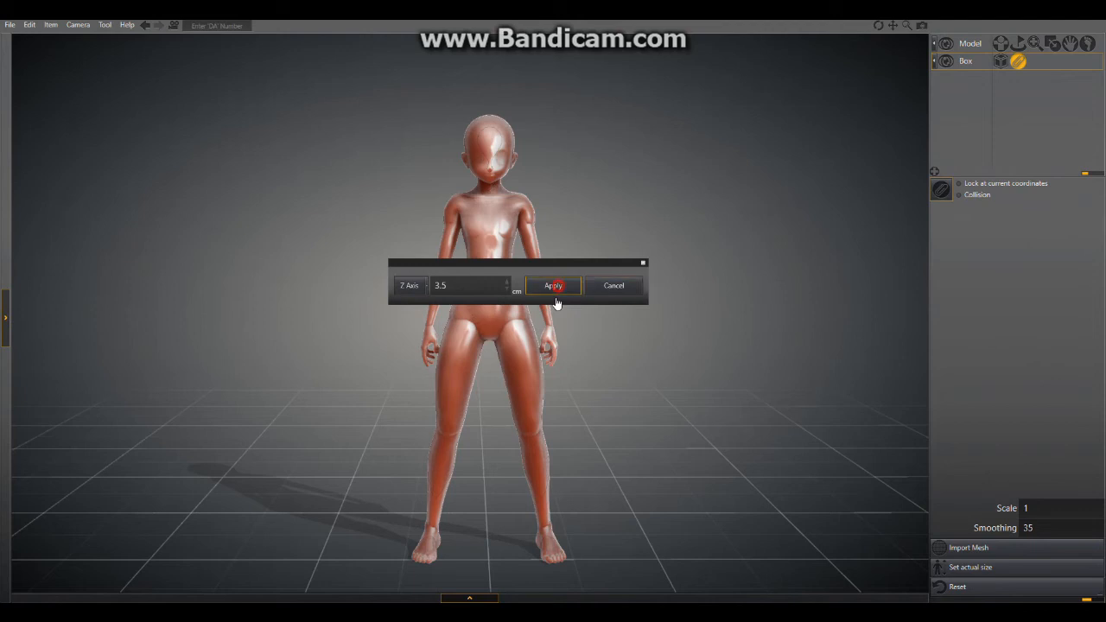
Apply the Z Axis value of 3.5 to bring the bow upright into the scene, then dismiss the dialog.
{"action": "left_click", "coordinate": [553, 286]}
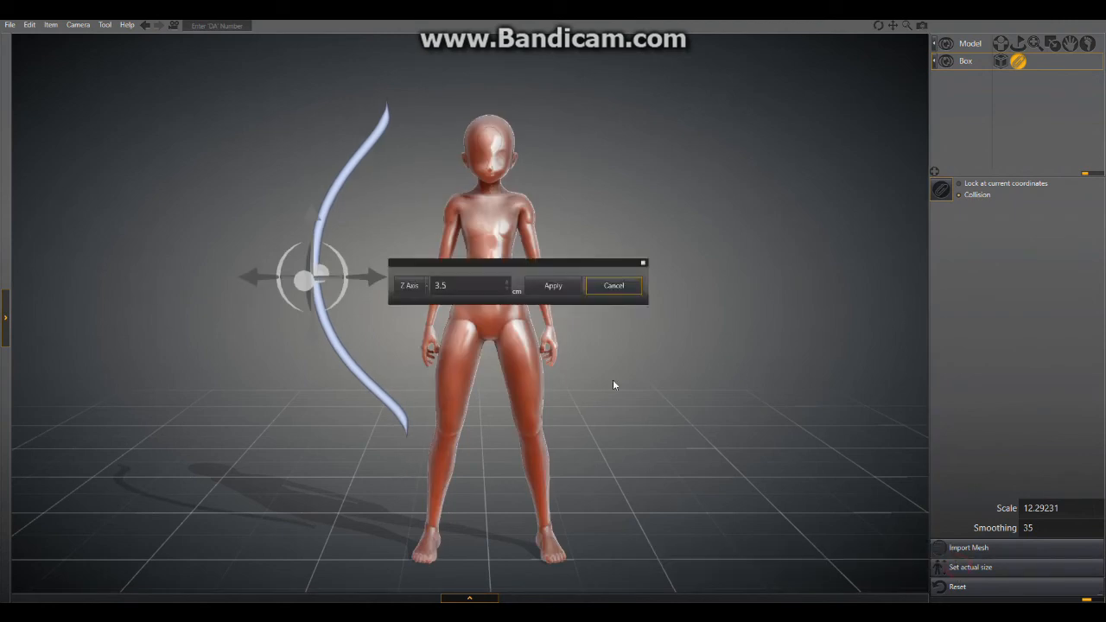
{"action": "mouse_move", "coordinate": [460, 304]}
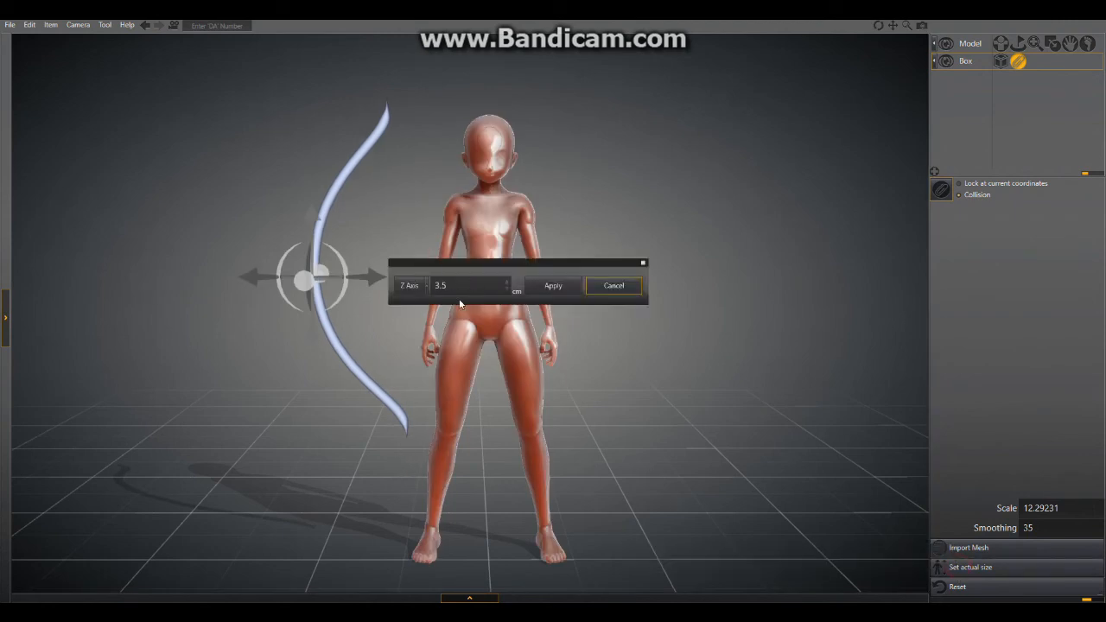
{"action": "left_click", "coordinate": [614, 285]}
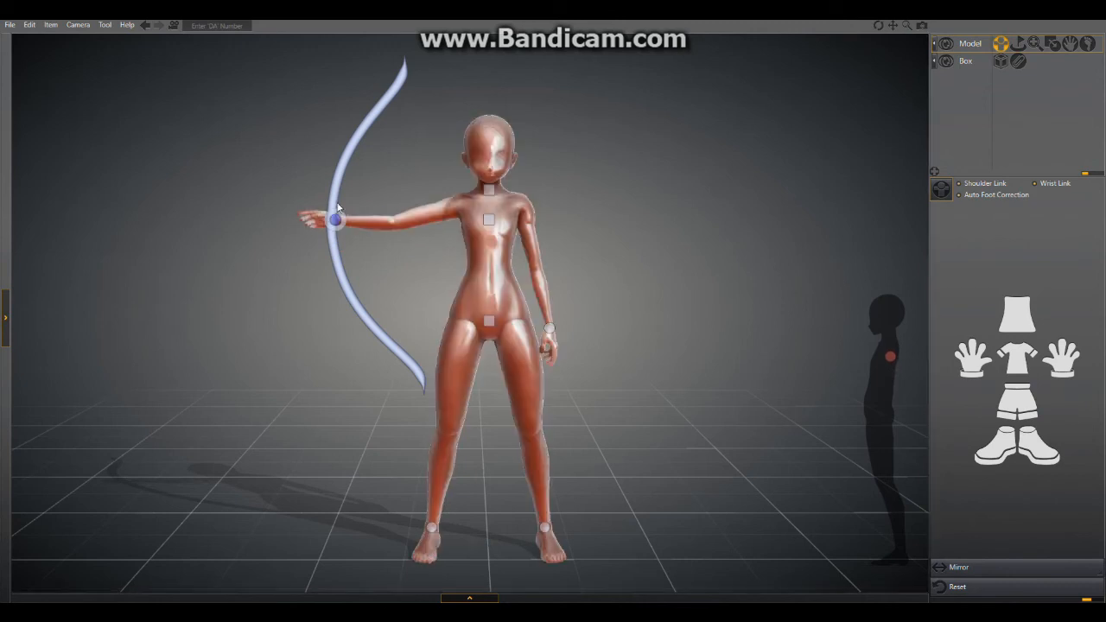
Extend the doll's arm so its hand reaches the bow, then select the whole doll.
{"action": "left_click_drag", "start_coordinate": [337, 221], "coordinate": [373, 115]}
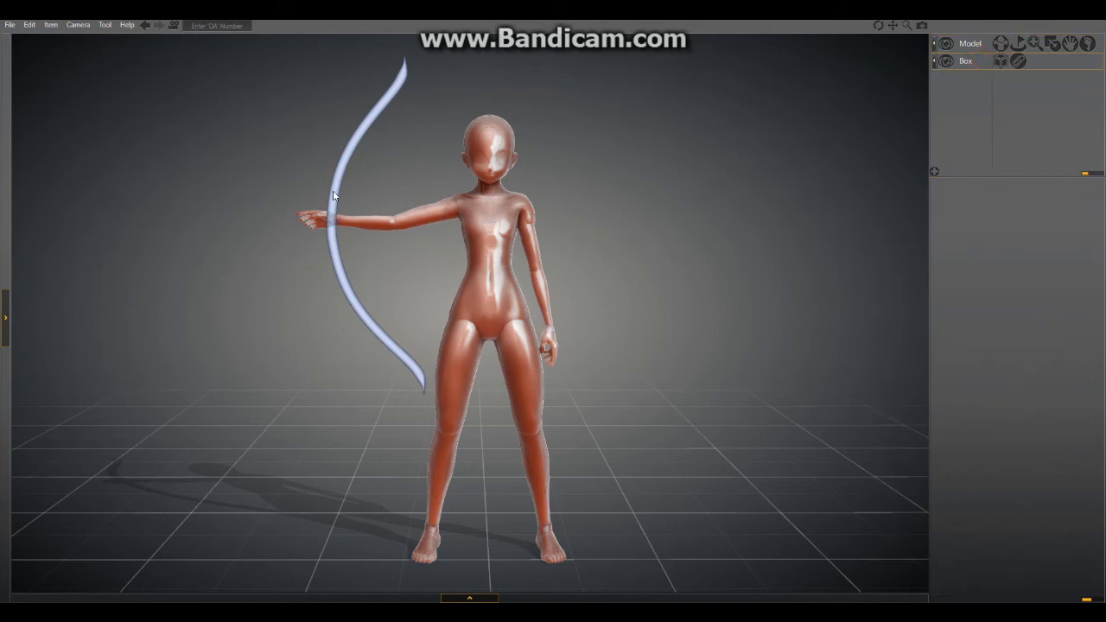
{"action": "left_click", "coordinate": [336, 176]}
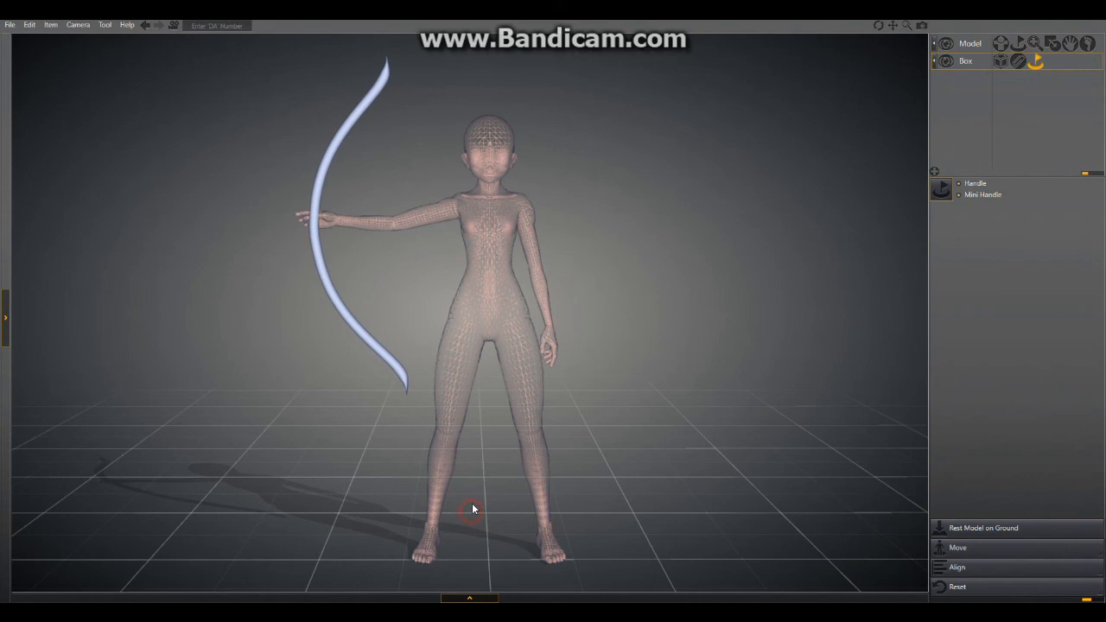
Begin repositioning the whole doll with the bow held at its outstretched hand.
{"action": "left_click", "coordinate": [474, 509]}
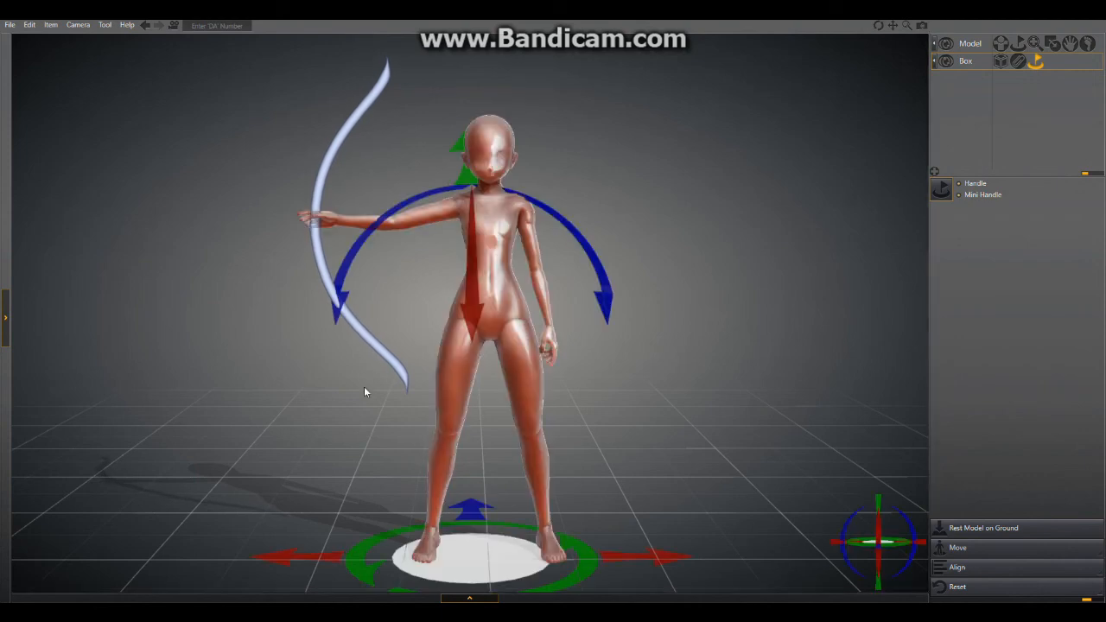
{"action": "mouse_move", "coordinate": [726, 269]}
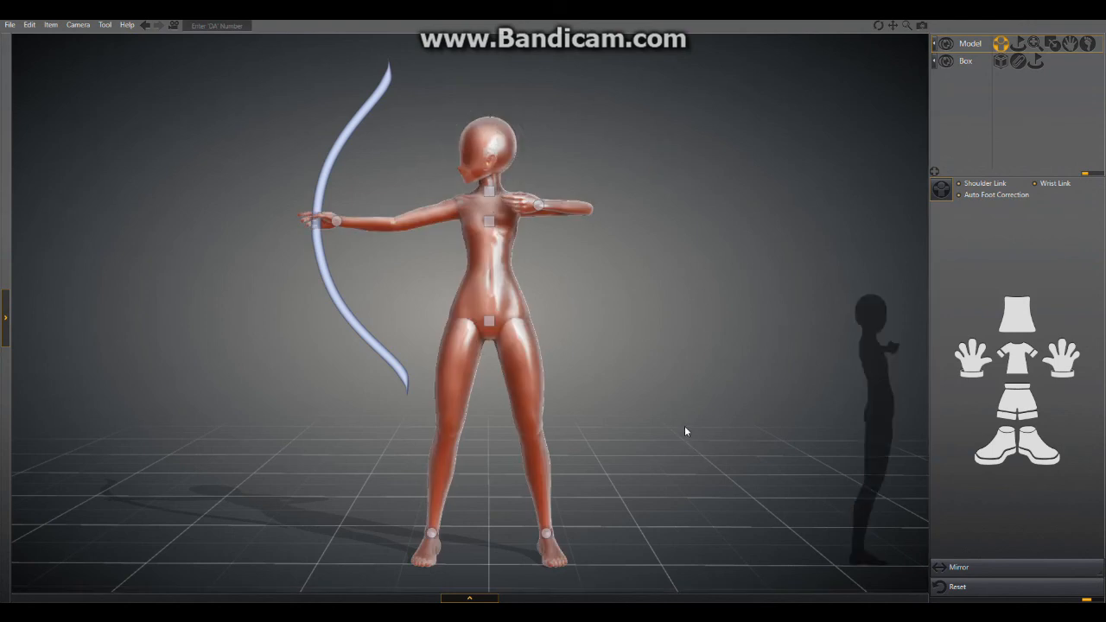
{"action": "mouse_move", "coordinate": [384, 149]}
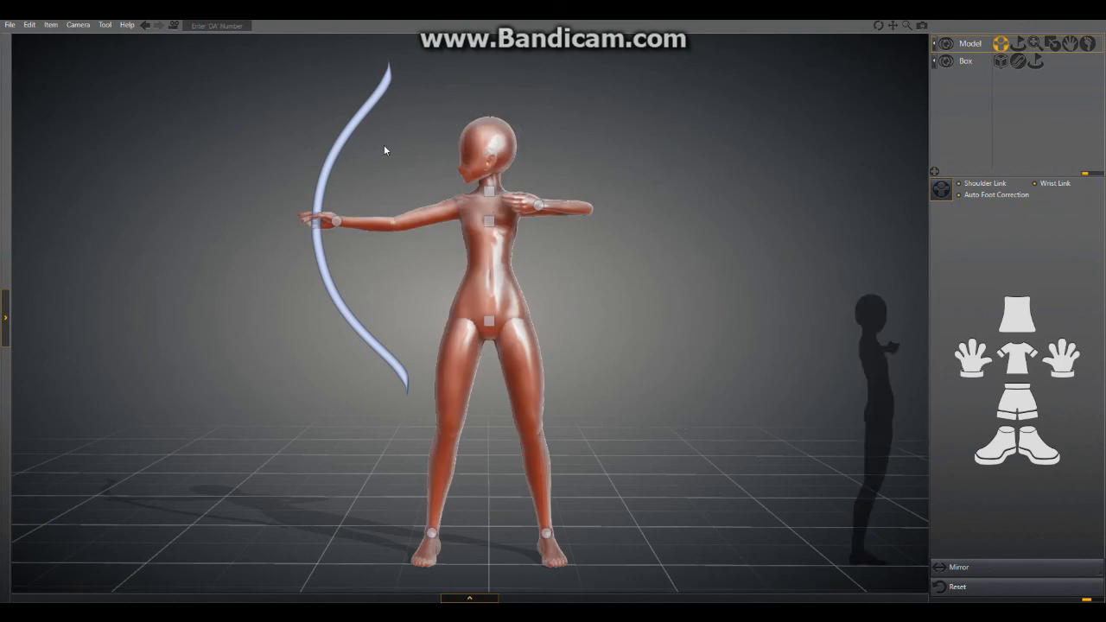